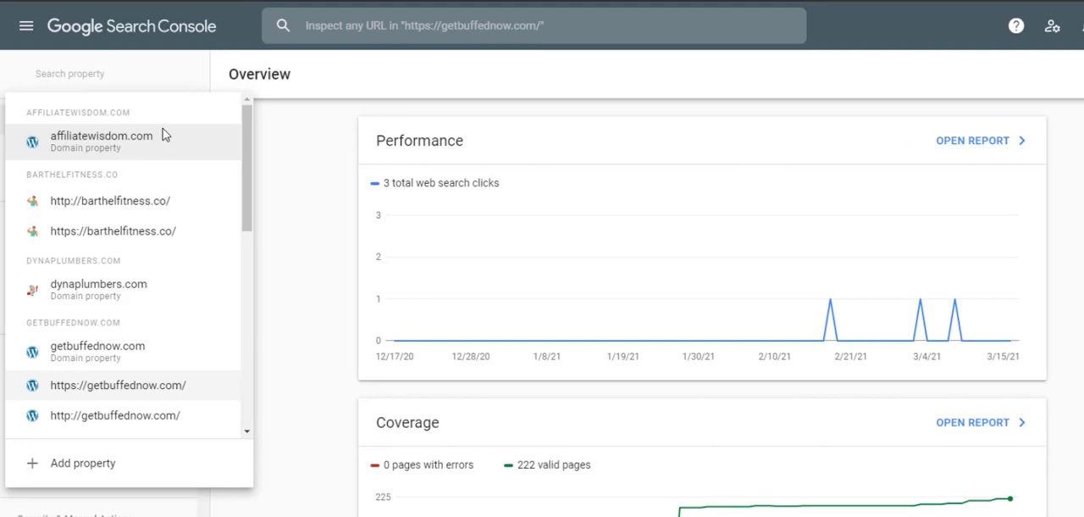
pyautogui.moveTo(83, 463)
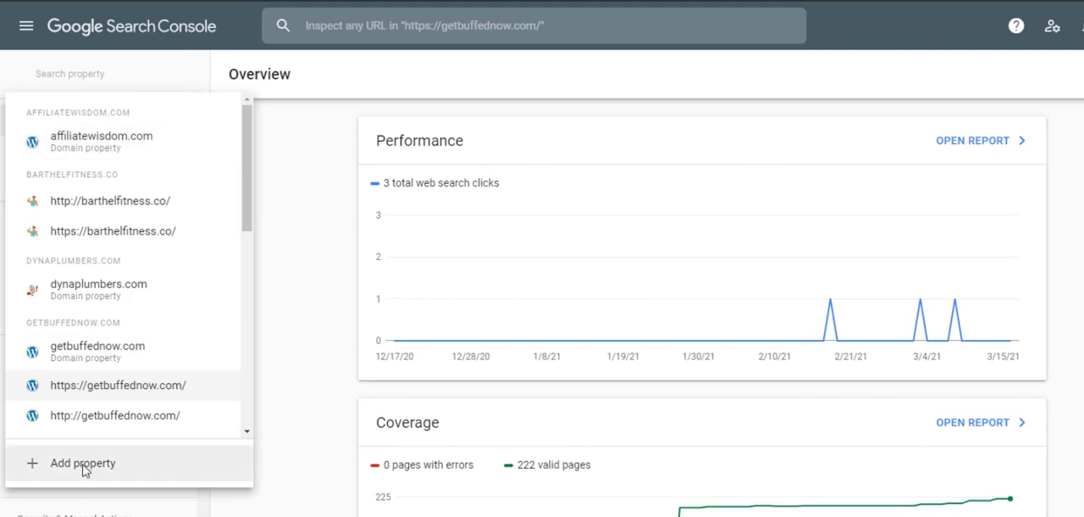
# Start adding a new property from the property selector.
pyautogui.click(118, 384)
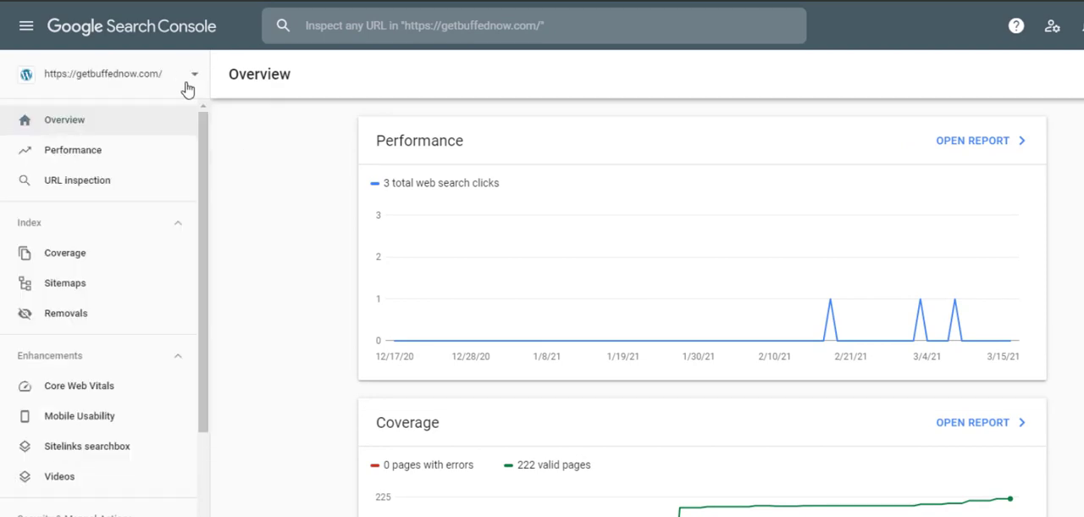
pyautogui.click(193, 75)
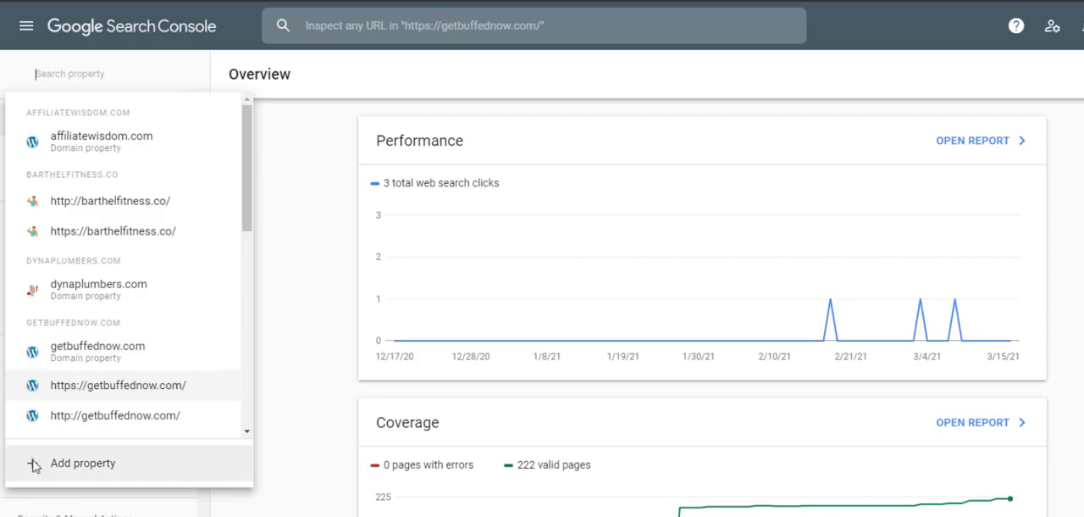
pyautogui.click(81, 462)
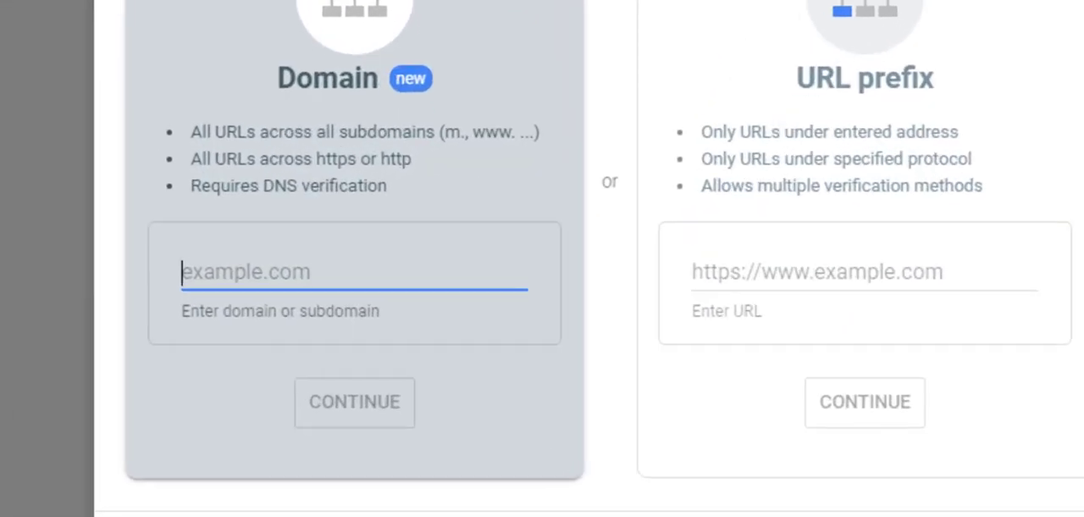
pyautogui.write('www.')
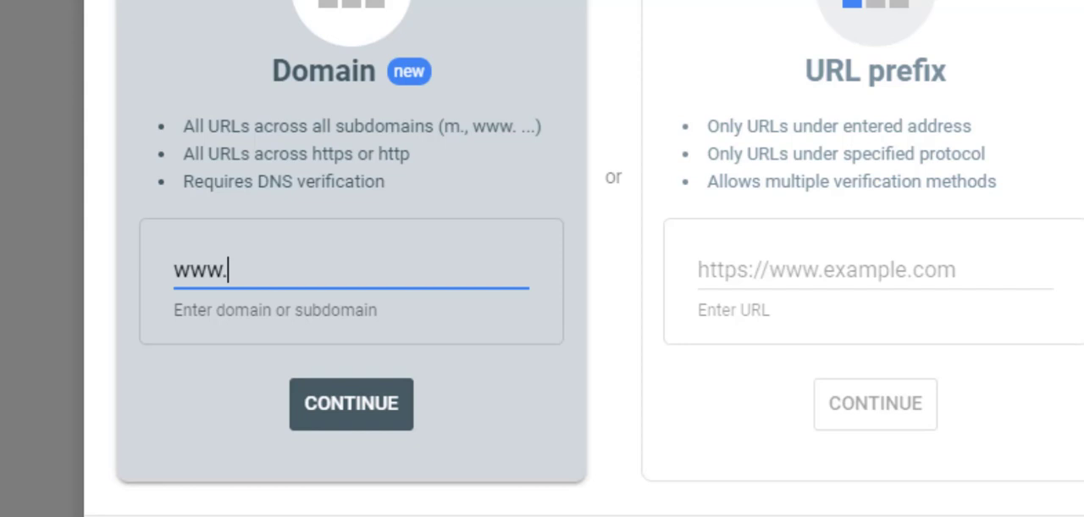
pyautogui.write('the')
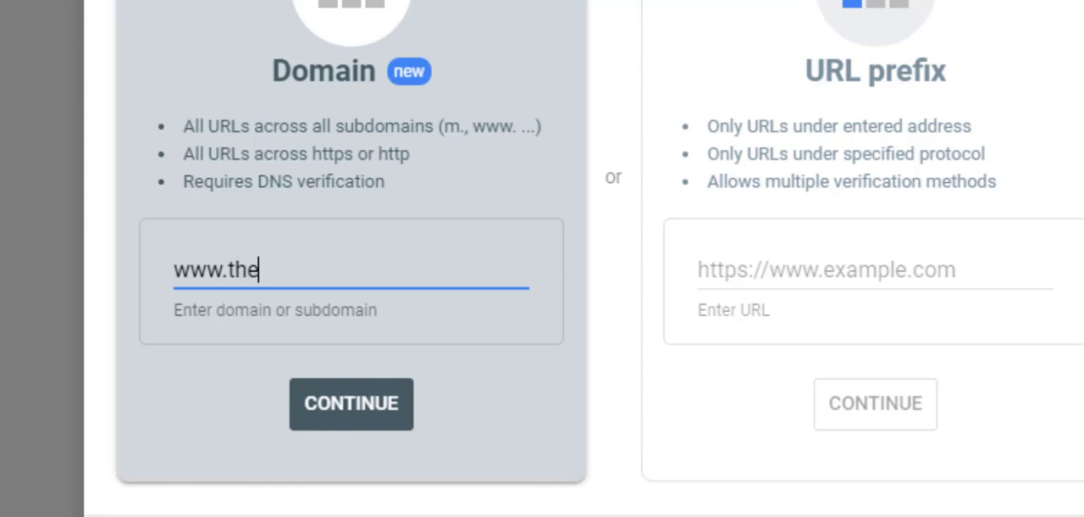
pyautogui.write('online')
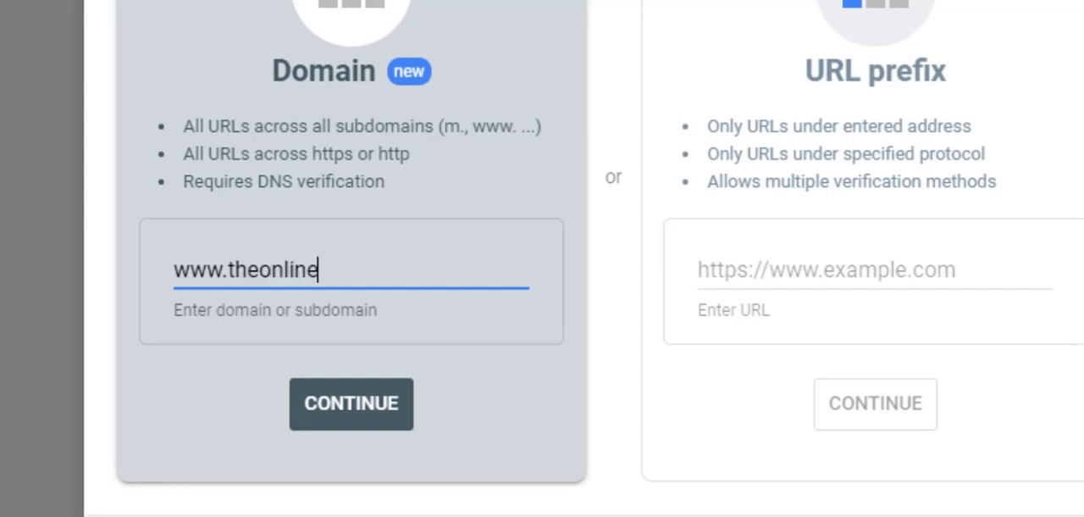
pyautogui.write('weightlosscompany.com')
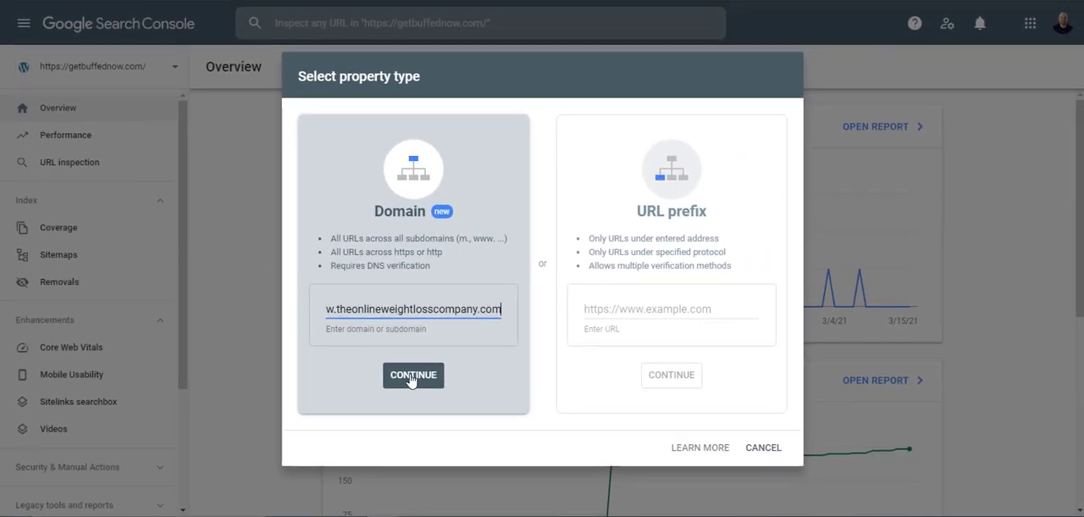
# Continue with the domain and copy its google-site-verification TXT record to the clipboard.
pyautogui.click(414, 375)
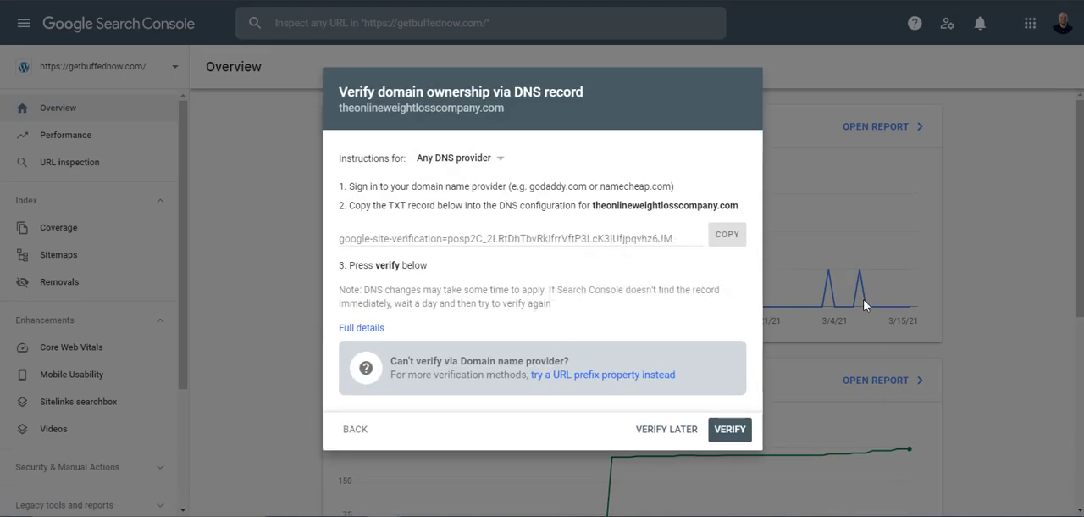
pyautogui.moveTo(698, 303)
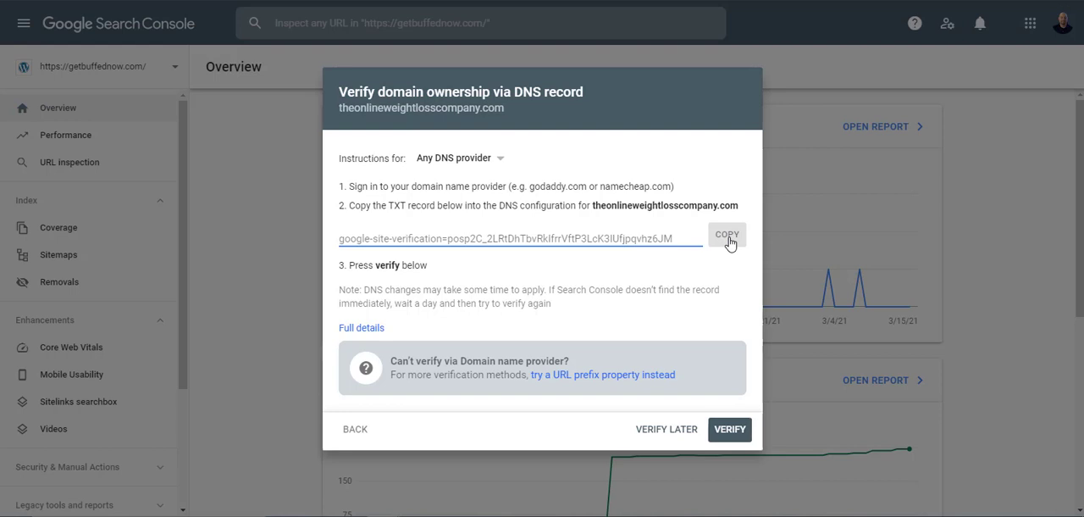
pyautogui.click(726, 234)
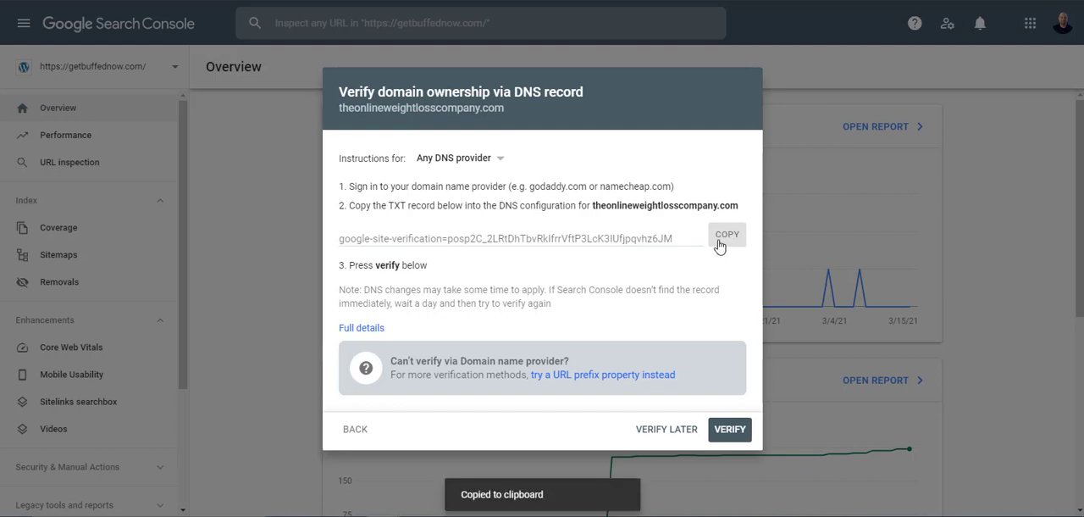
pyautogui.moveTo(725, 165)
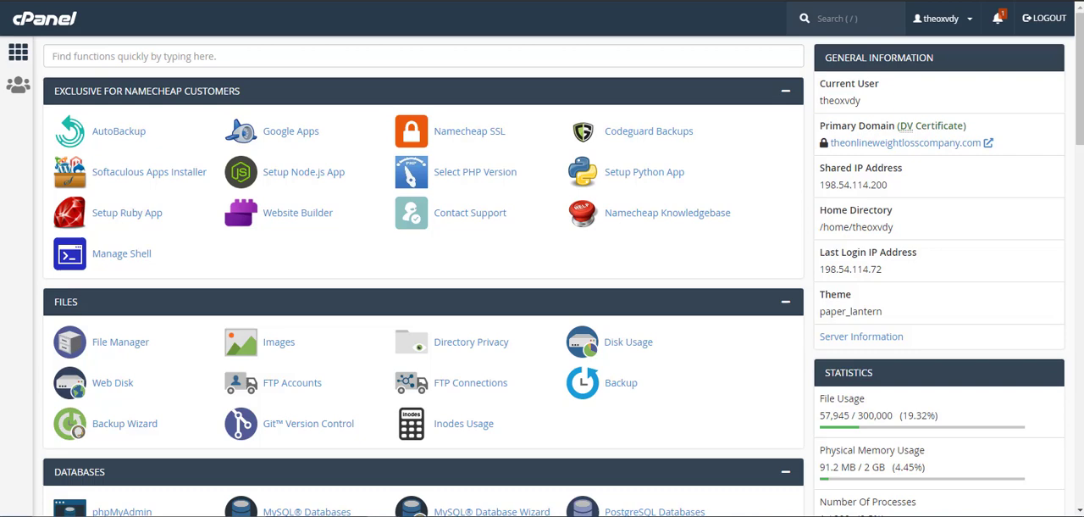
# Switch to cPanel and launch the Zone Editor from the Domains section.
pyautogui.click(846, 17)
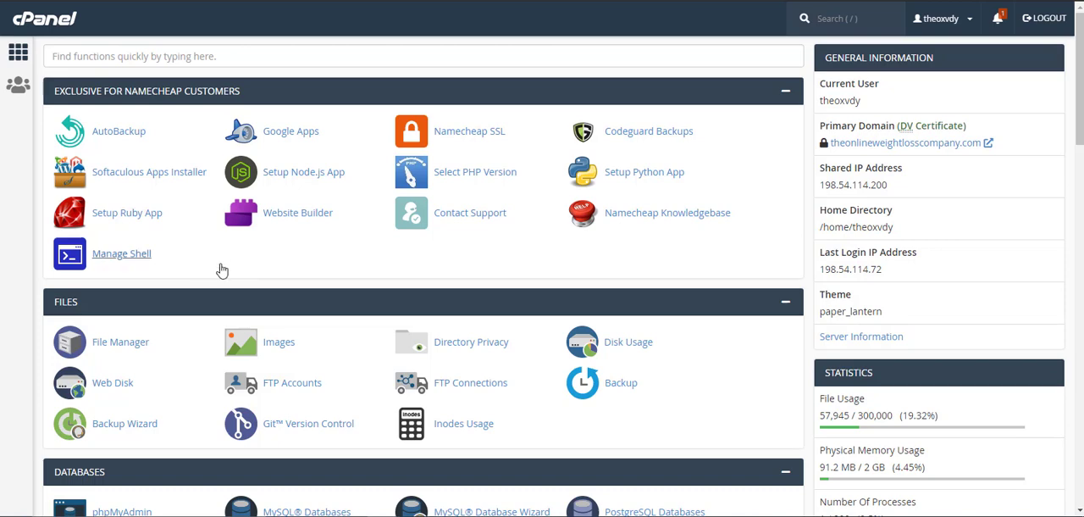
pyautogui.scroll(-3)
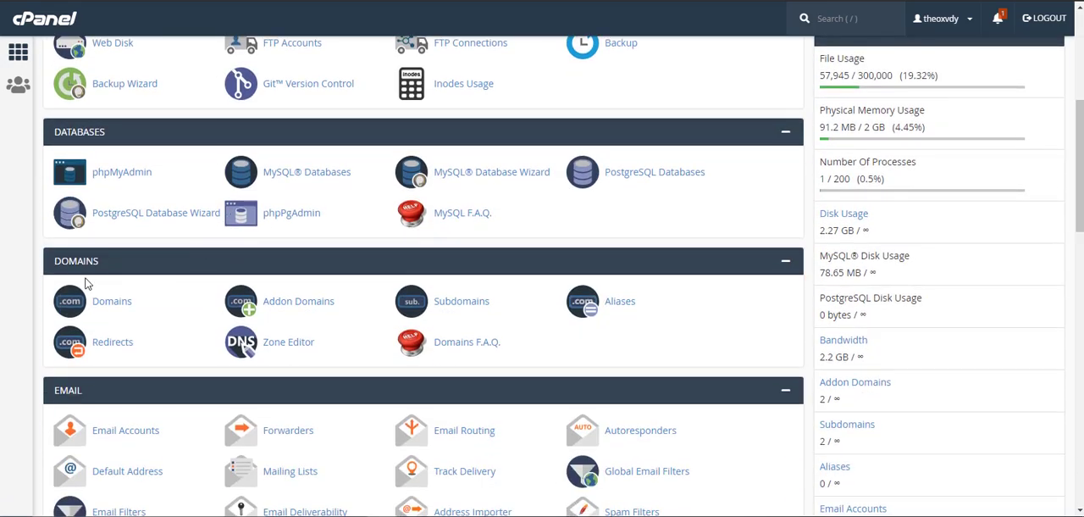
pyautogui.moveTo(312, 363)
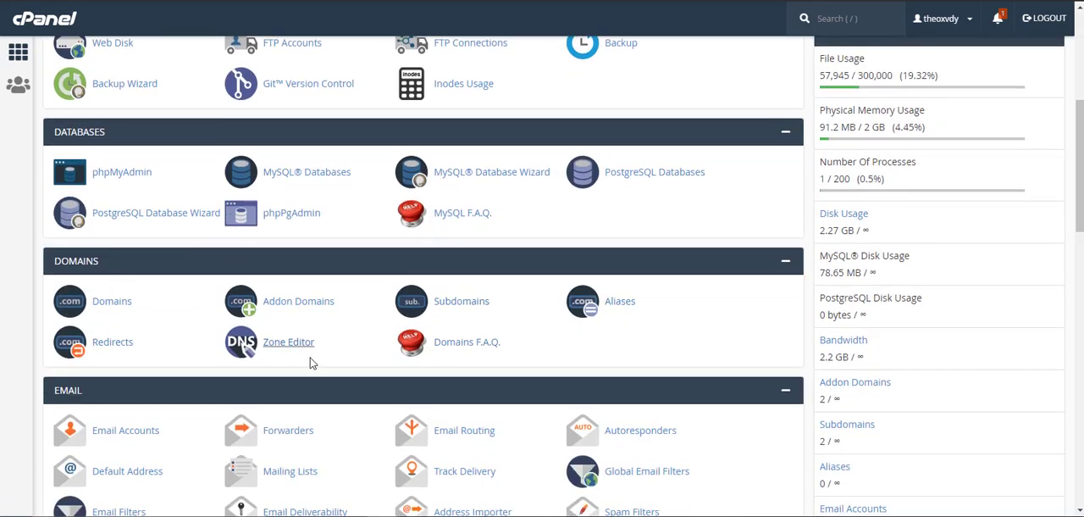
pyautogui.moveTo(294, 352)
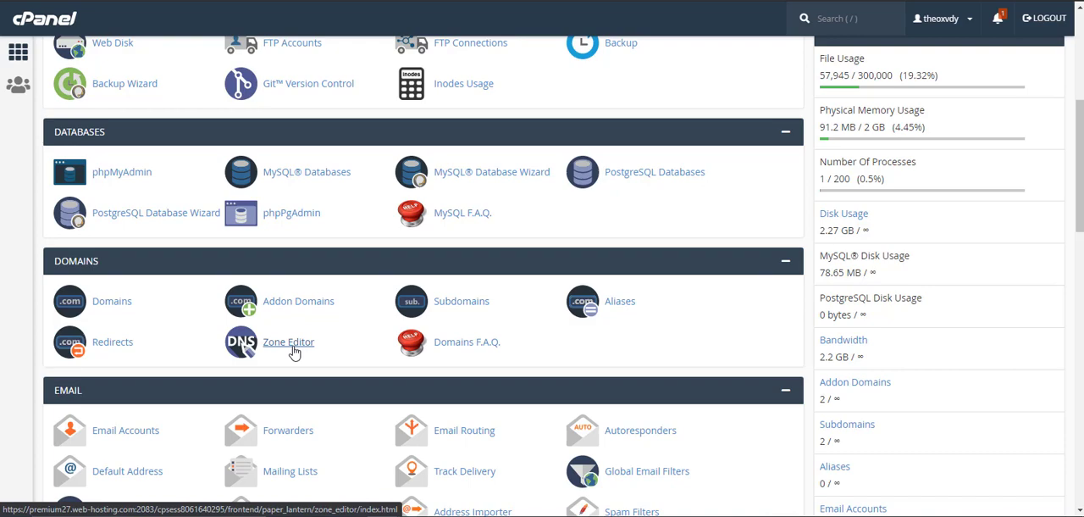
pyautogui.click(288, 342)
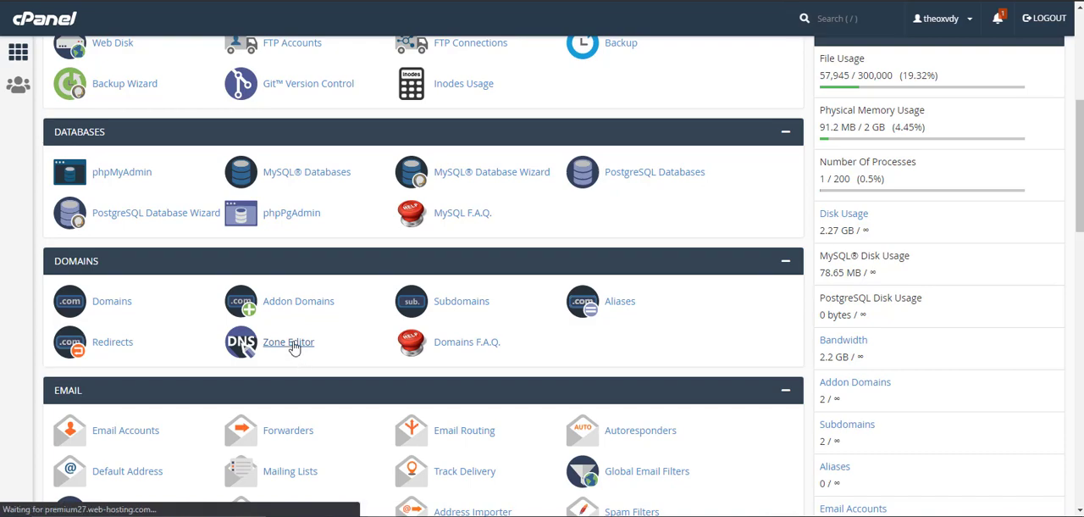
pyautogui.click(288, 342)
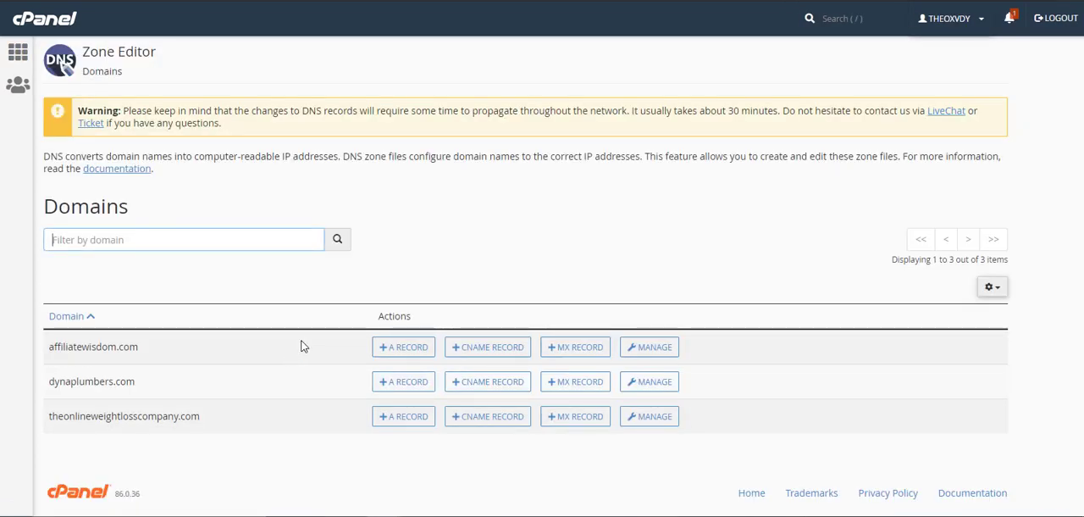
pyautogui.moveTo(126, 372)
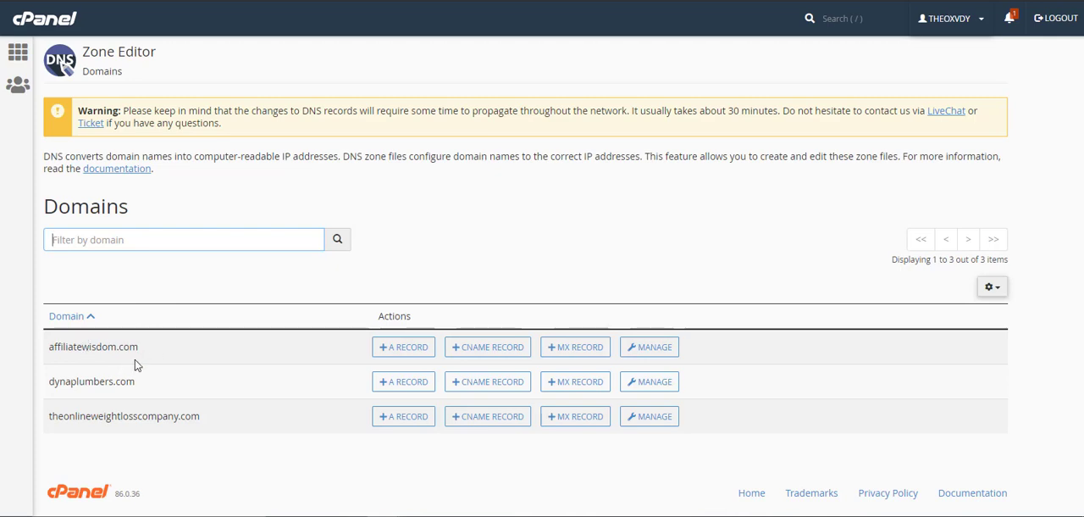
pyautogui.moveTo(139, 414)
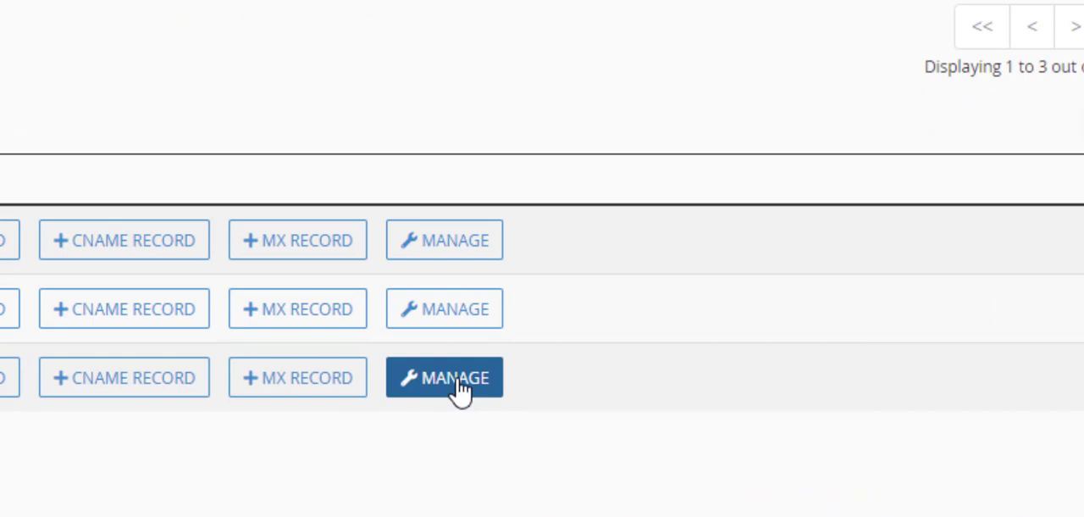
# Manage the DNS records of theonlineweightlosscompany.com and start adding a record.
pyautogui.click(444, 376)
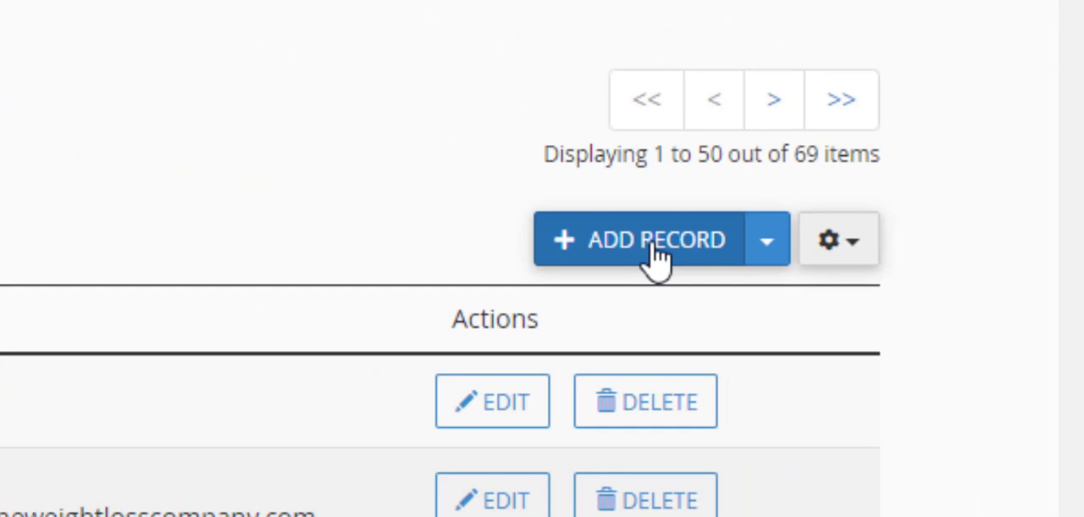
pyautogui.moveTo(652, 285)
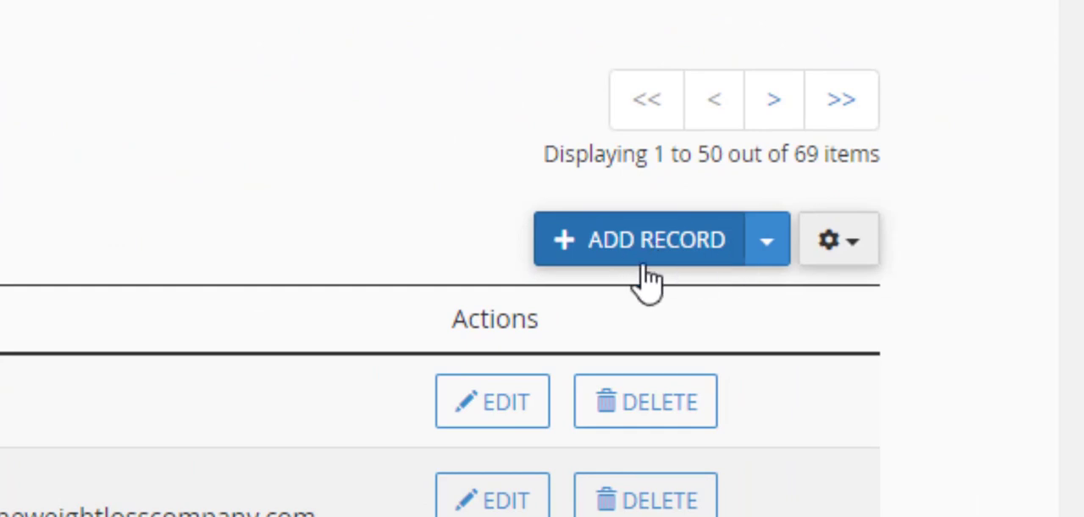
pyautogui.click(766, 239)
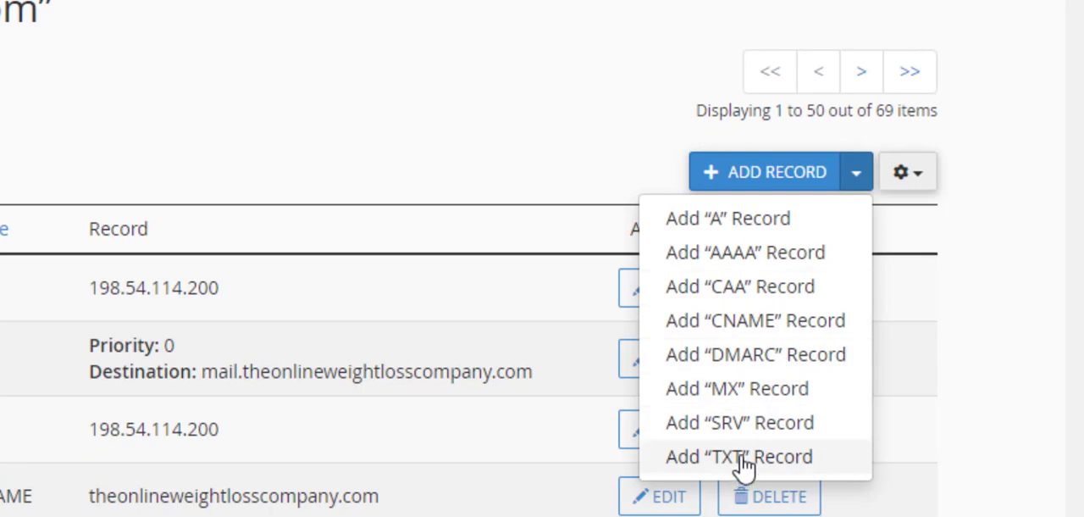
# Add a new TXT record row named theonlineweightlosscompany.com.
pyautogui.click(739, 455)
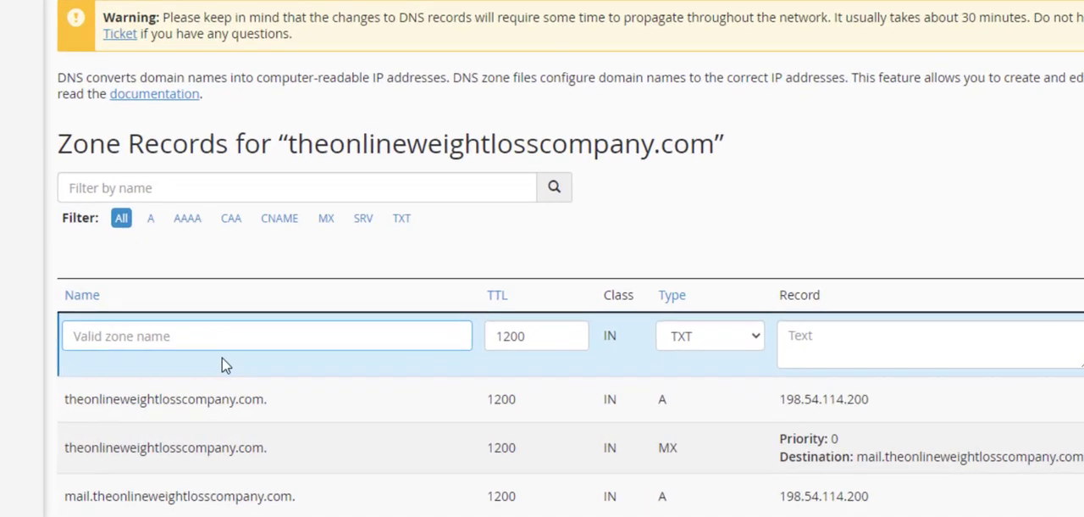
pyautogui.scroll(3)
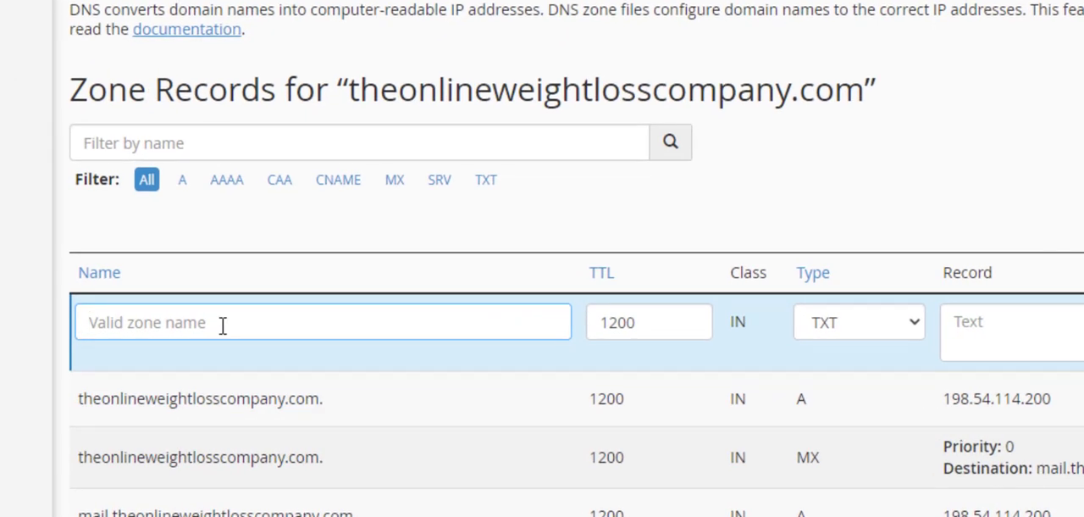
pyautogui.write('theonlineweightlosscompany.com.')
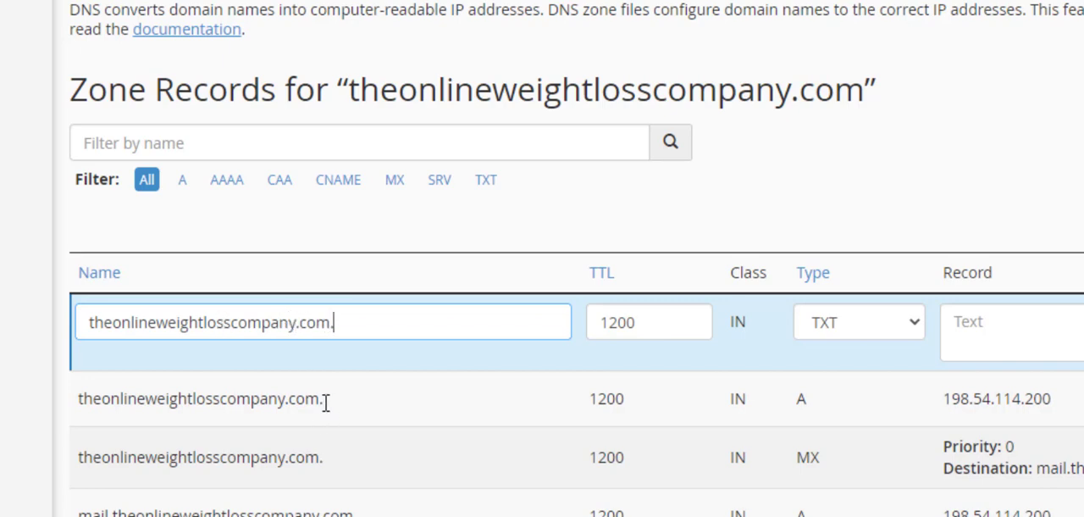
pyautogui.moveTo(311, 320)
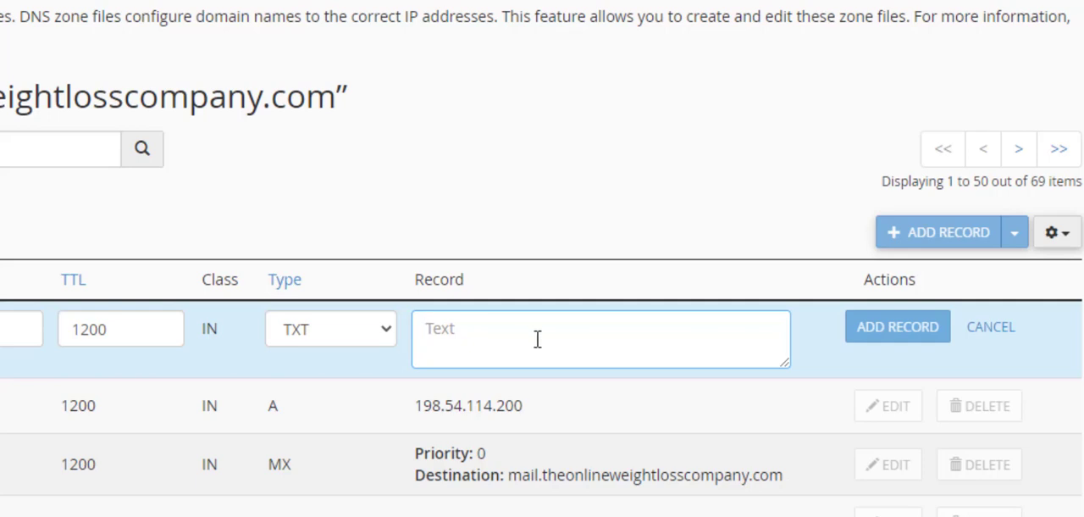
# Save the TXT record with value google-site-verification=poEp2C_2LRtDhTbvRkIfrrVftP3LcK3IUfjpqvhz6JM.
pyautogui.write('google-site-verification=poEp2C_2LRtDhTbvRkIfrrVftP3LcK3IUfjpqvhz6JM')
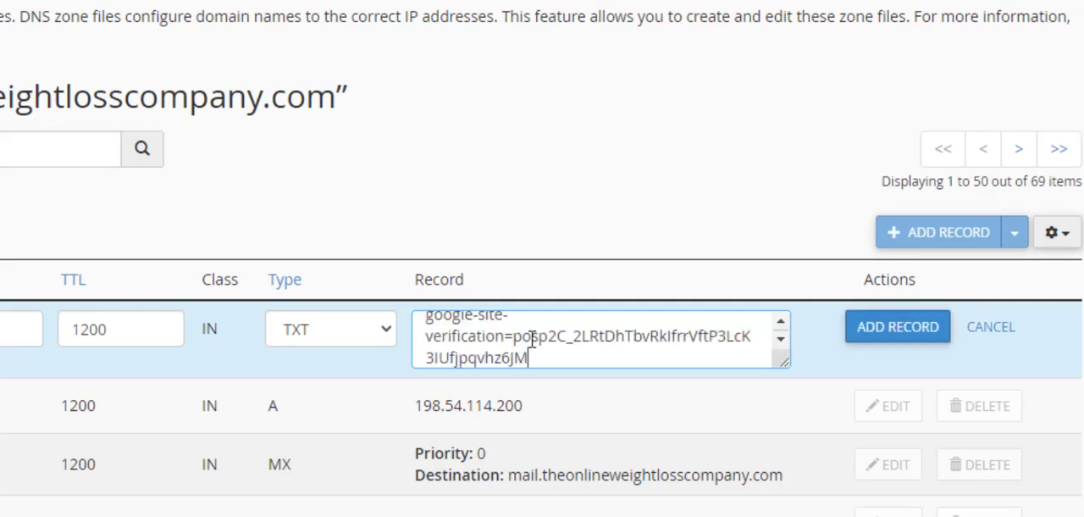
pyautogui.click(898, 325)
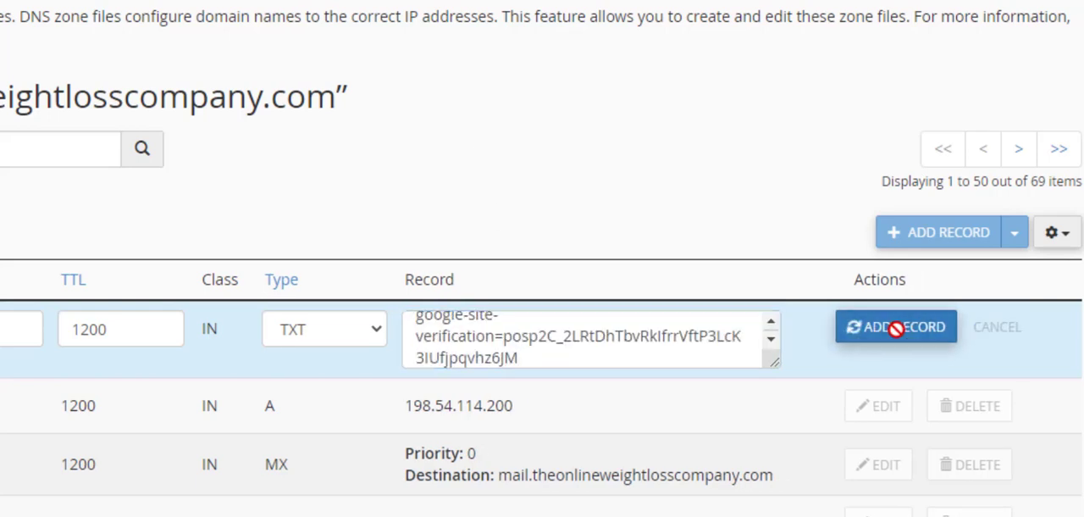
pyautogui.moveTo(982, 264)
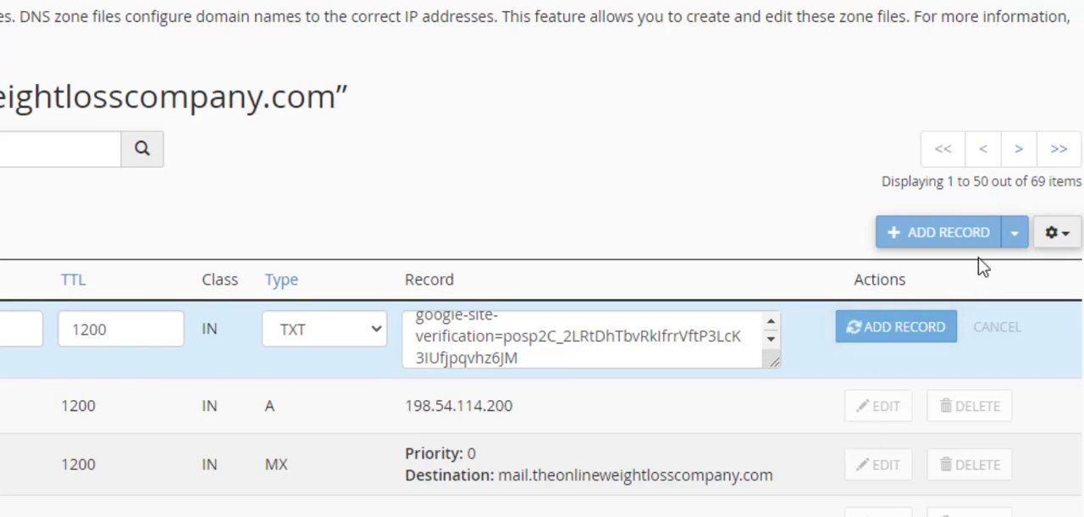
pyautogui.click(894, 325)
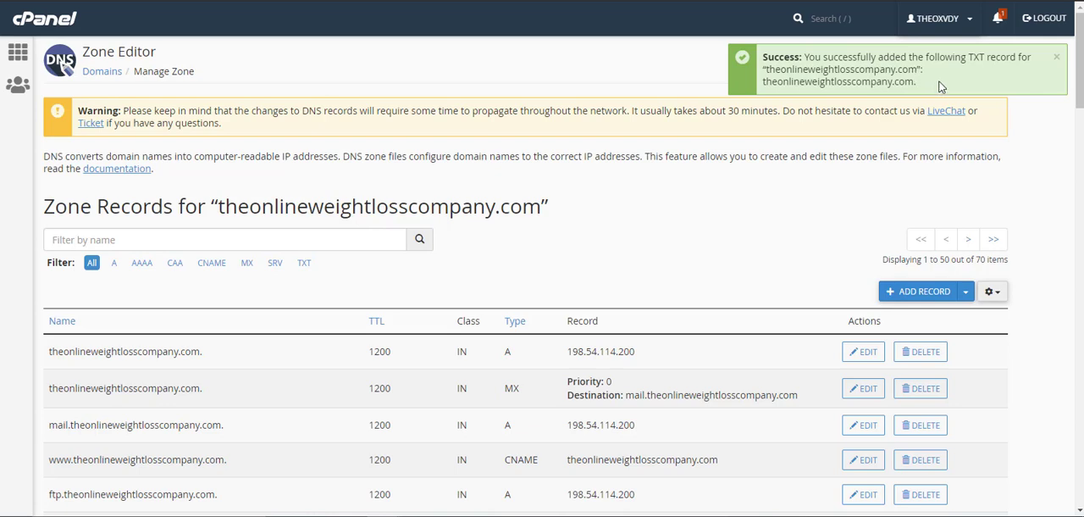
pyautogui.moveTo(914, 88)
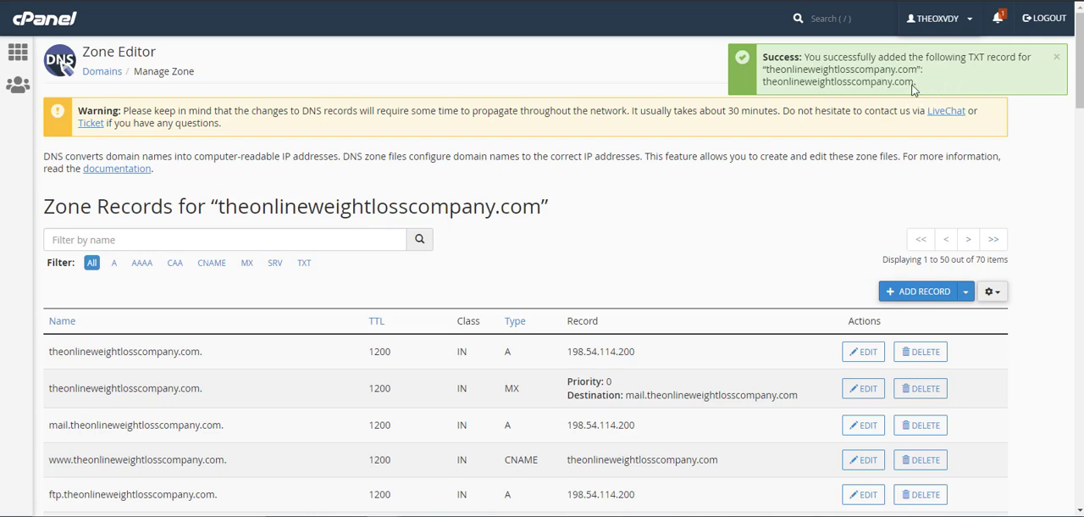
pyautogui.moveTo(859, 112)
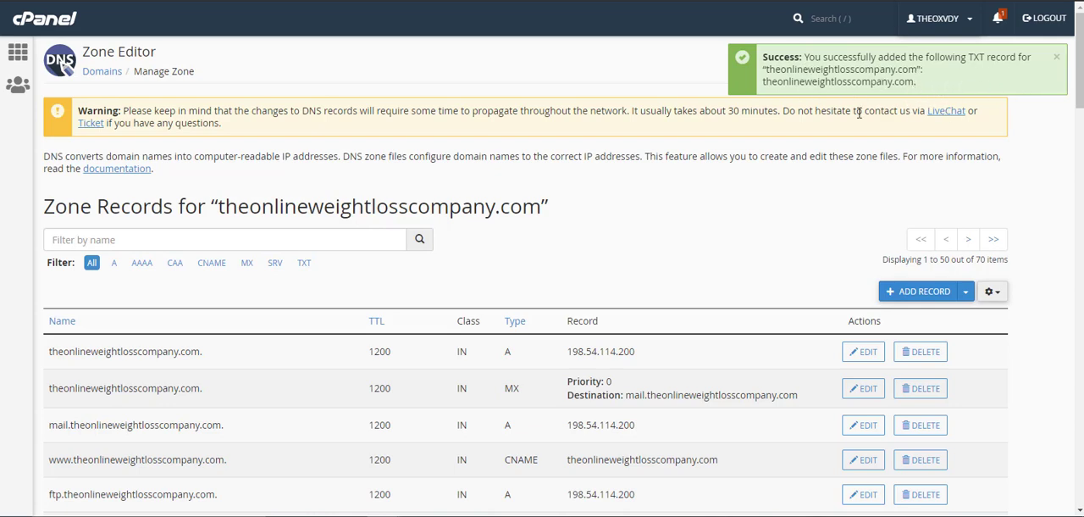
pyautogui.moveTo(494, 159)
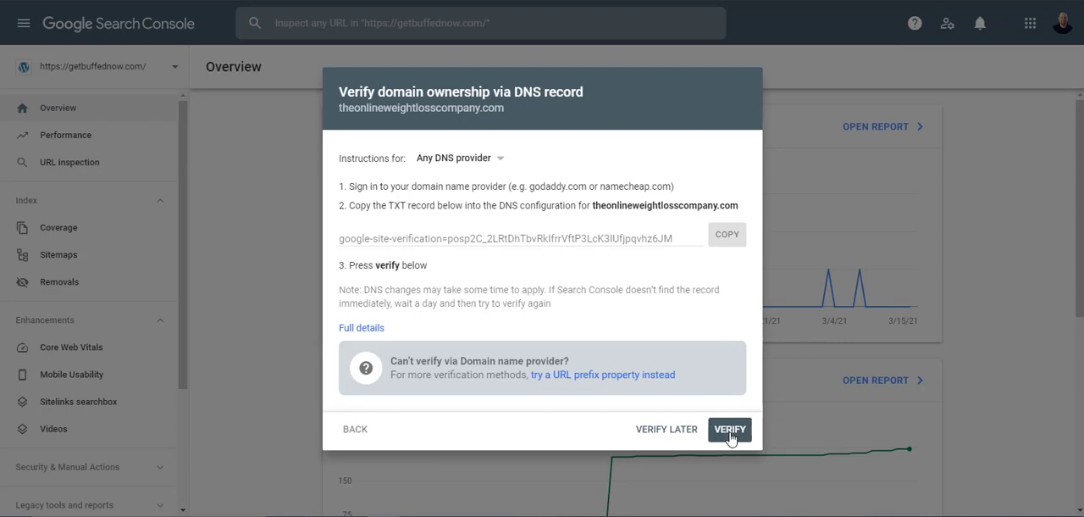
# Verify ownership via the DNS record and go to the newly verified property.
pyautogui.click(729, 428)
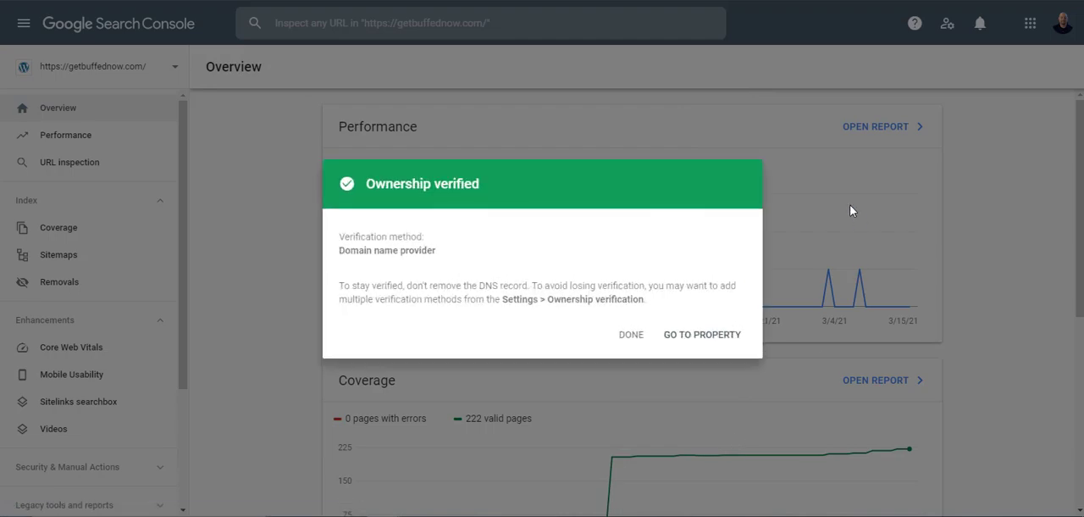
pyautogui.moveTo(709, 337)
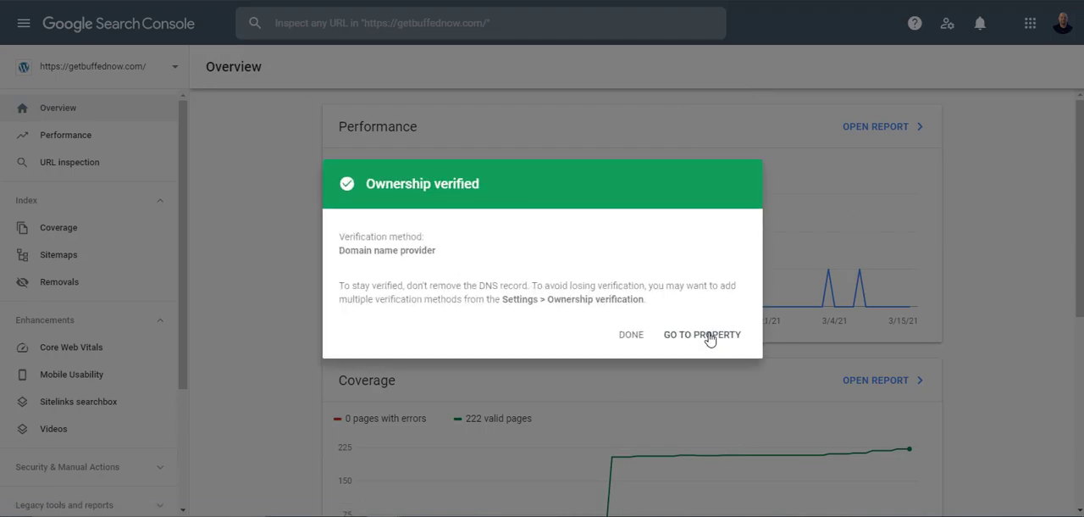
pyautogui.click(701, 334)
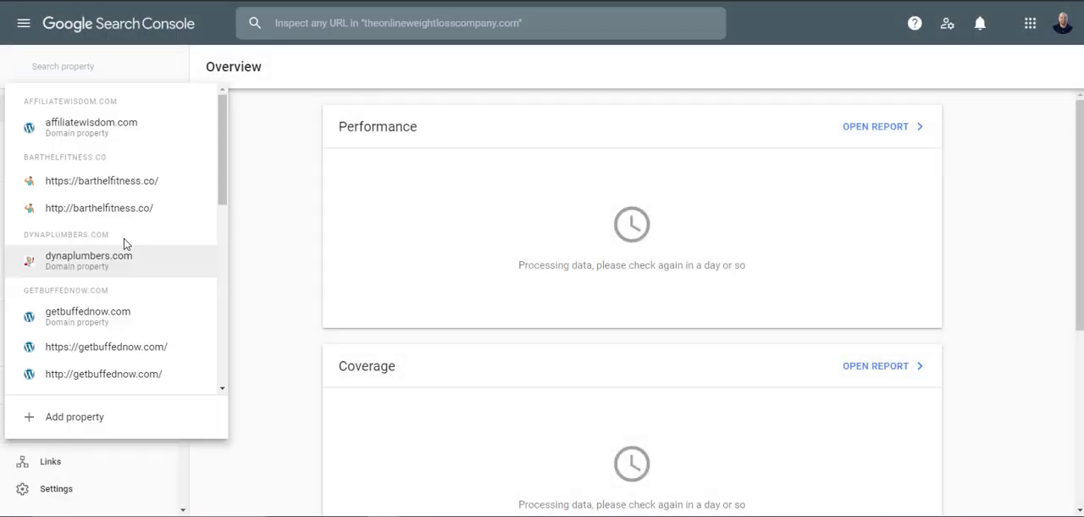
# Make theonlineweightlosscompany.com the active property from the property selector.
pyautogui.scroll(-3)
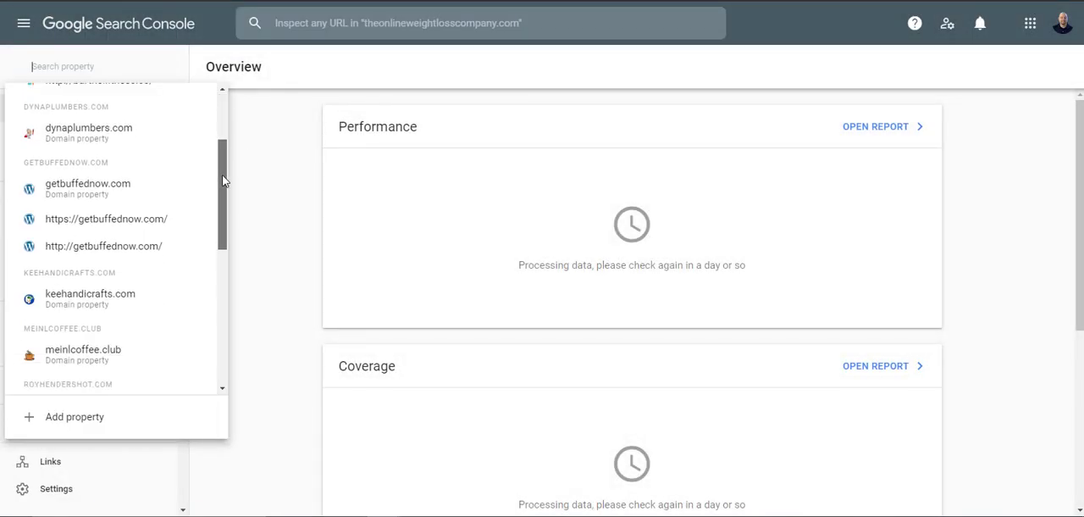
pyautogui.scroll(-3)
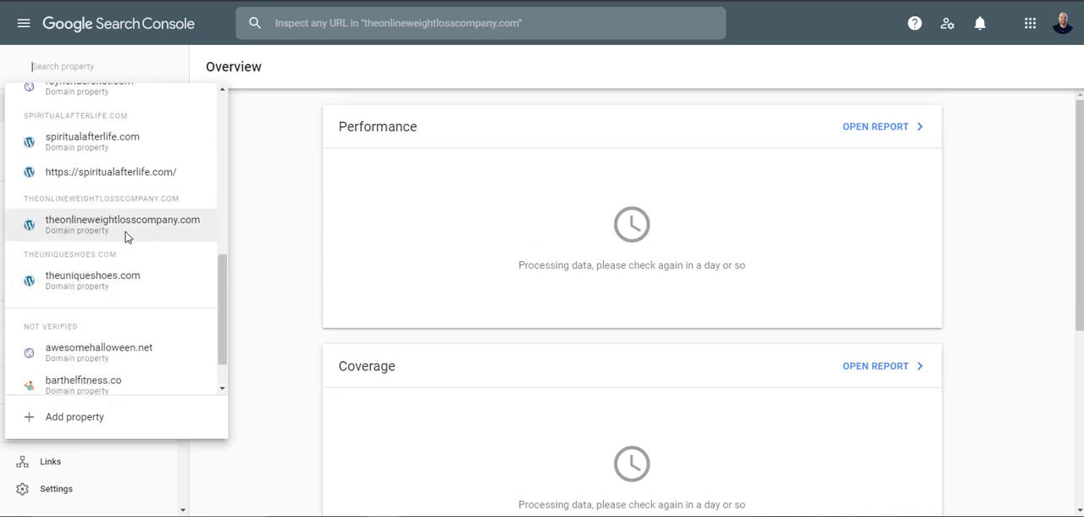
pyautogui.click(122, 220)
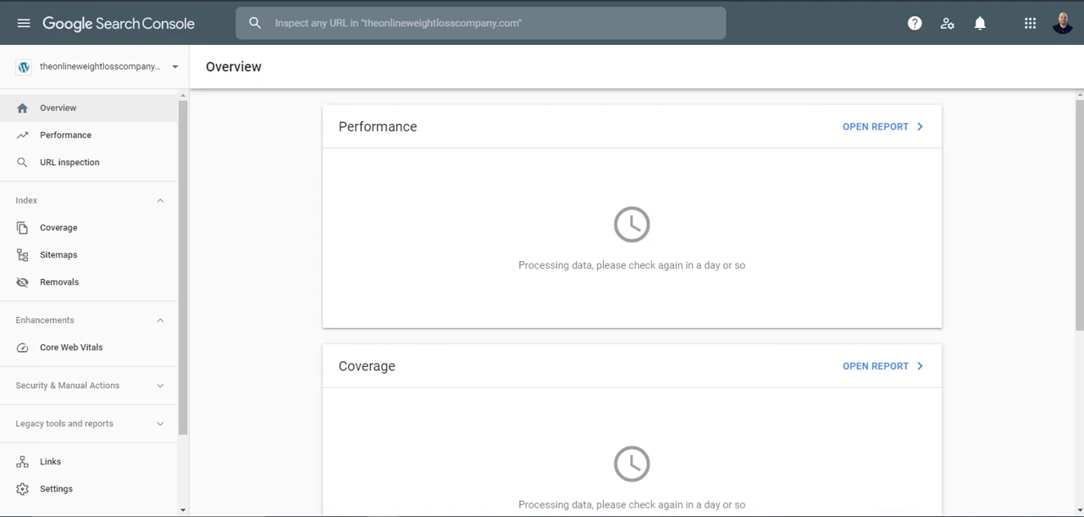
pyautogui.moveTo(522, 109)
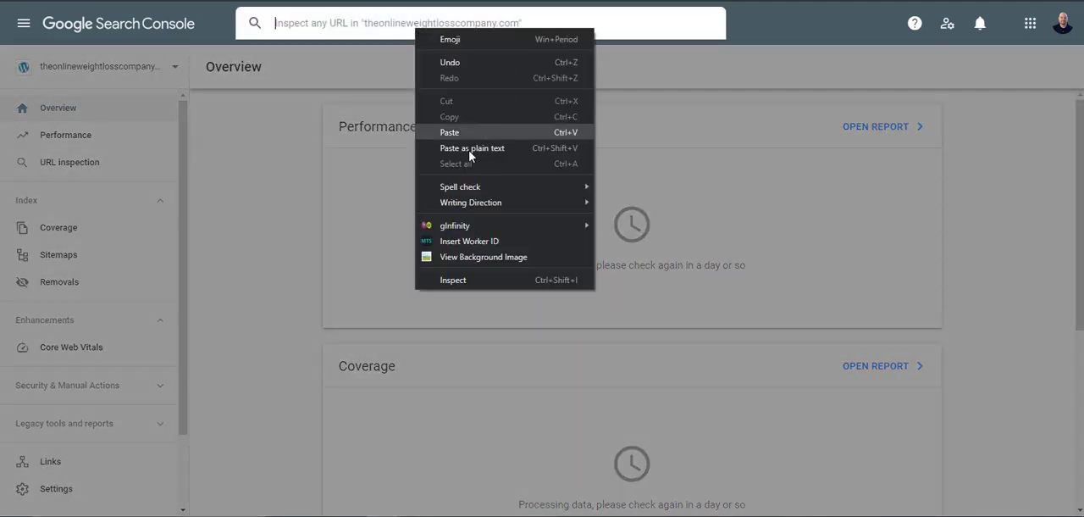
# Paste the keto diet article URL into Inspect URL and run the inspection.
pyautogui.click(449, 132)
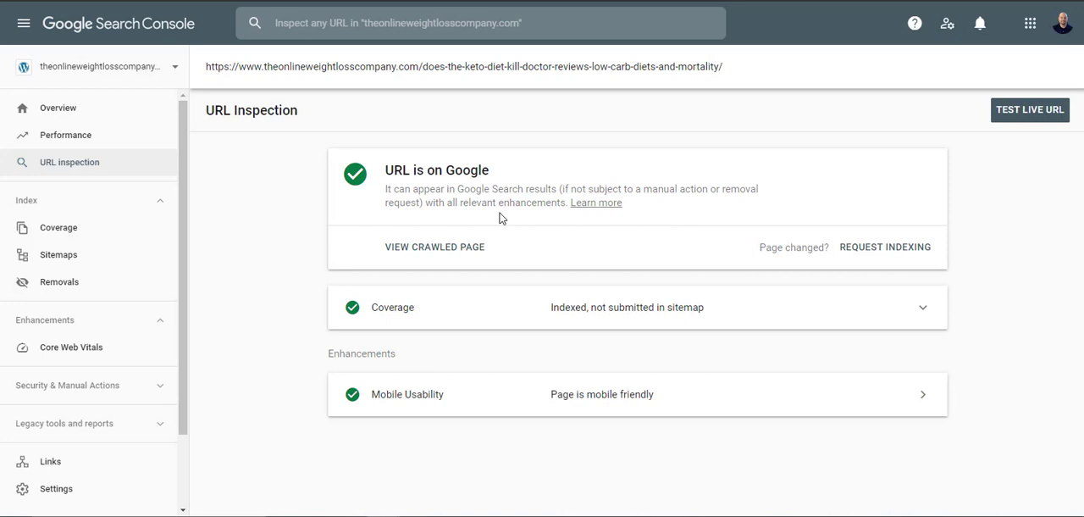
pyautogui.moveTo(511, 193)
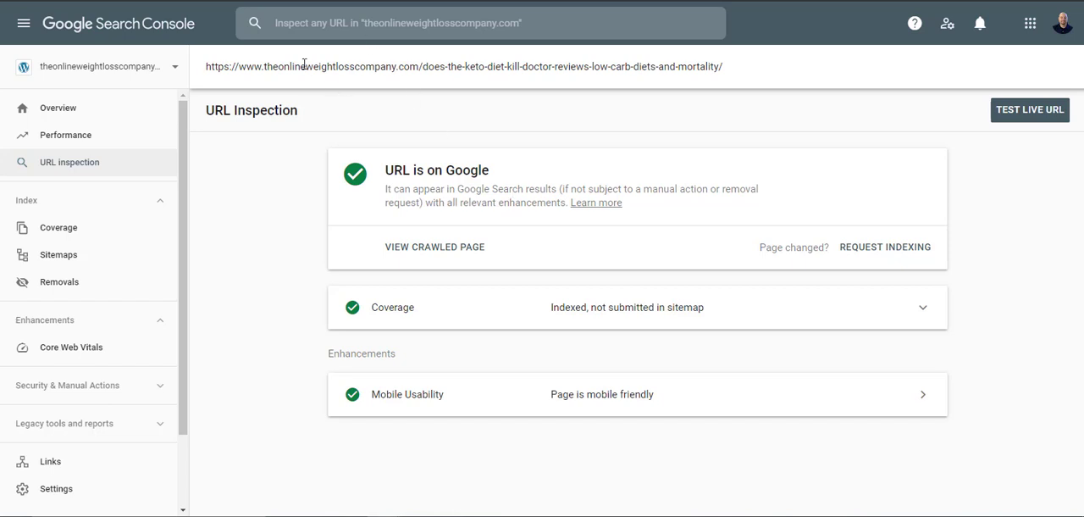
pyautogui.moveTo(400, 220)
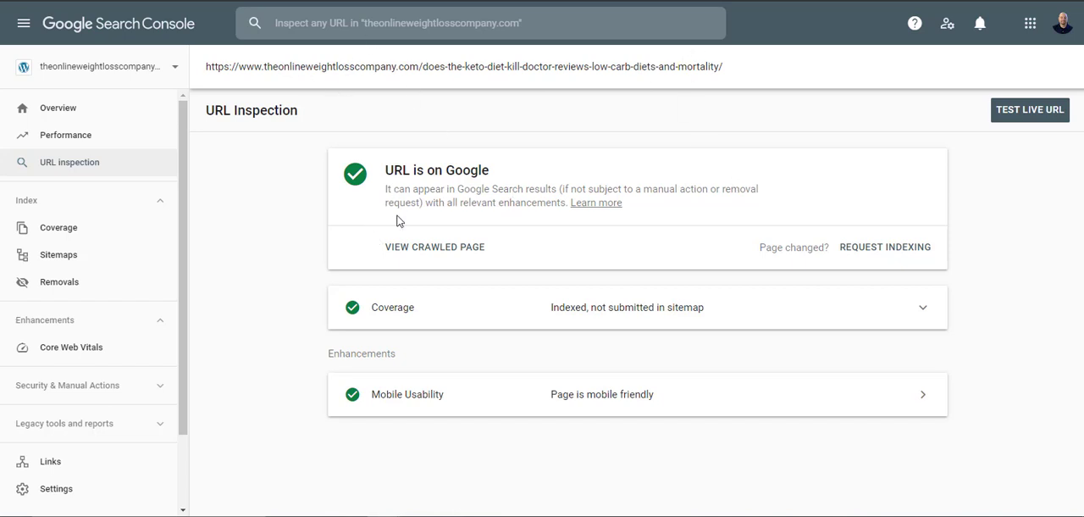
pyautogui.moveTo(393, 199)
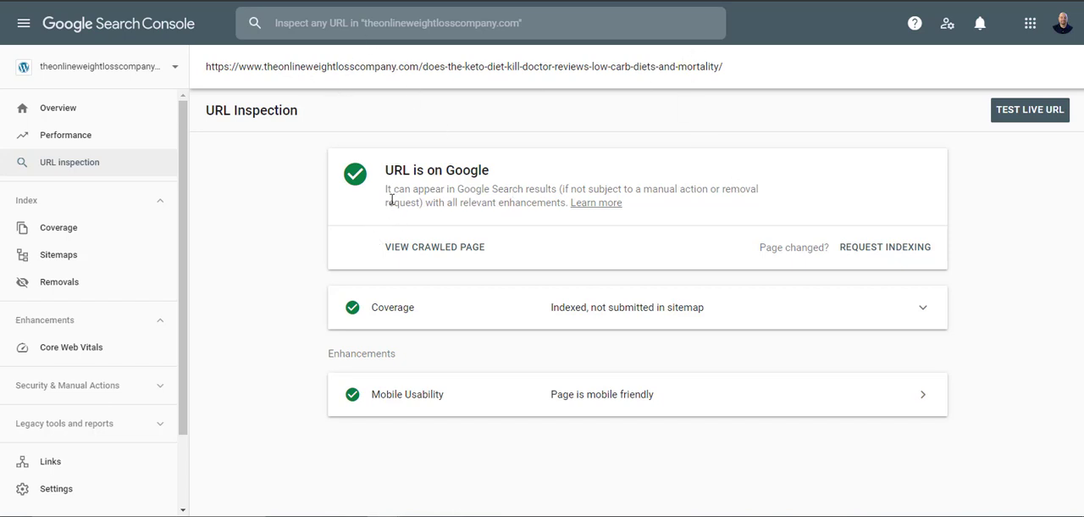